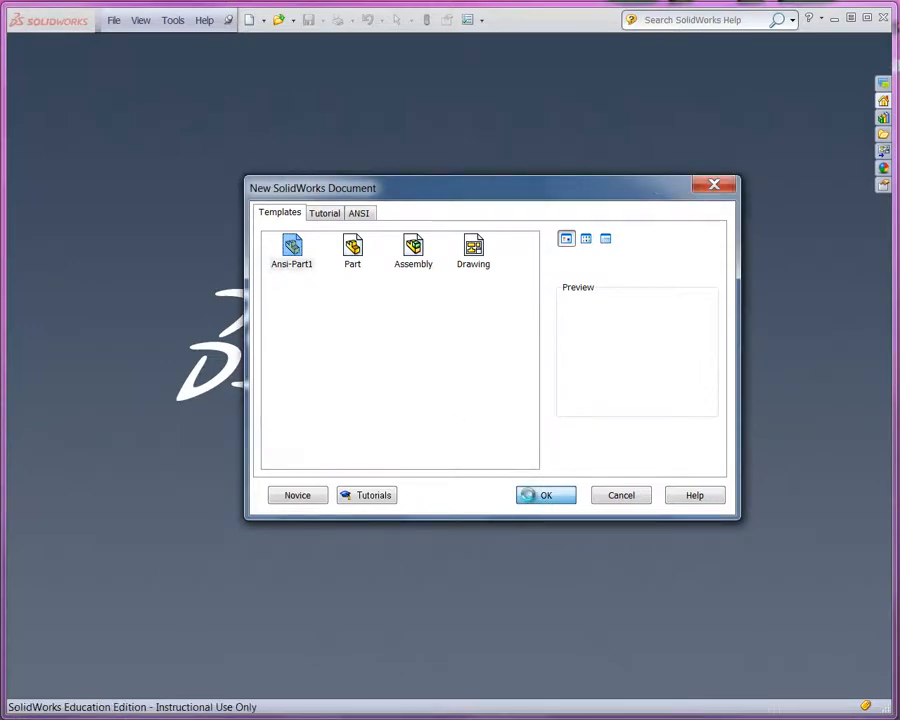
# - Create a new part document, Part1, from the default part template
pyautogui.click(545, 495)
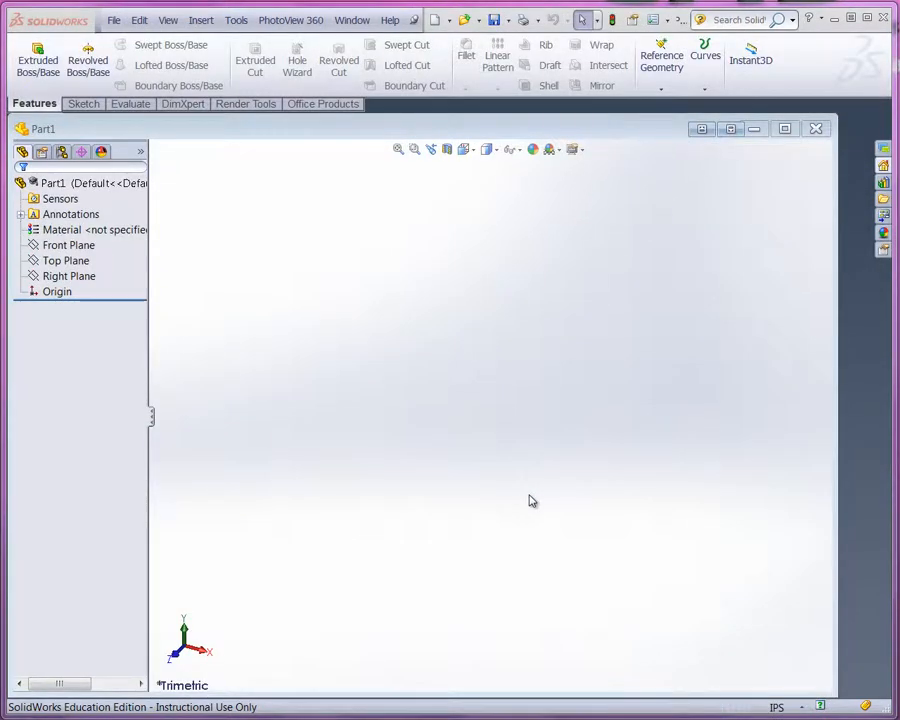
pyautogui.moveTo(277, 356)
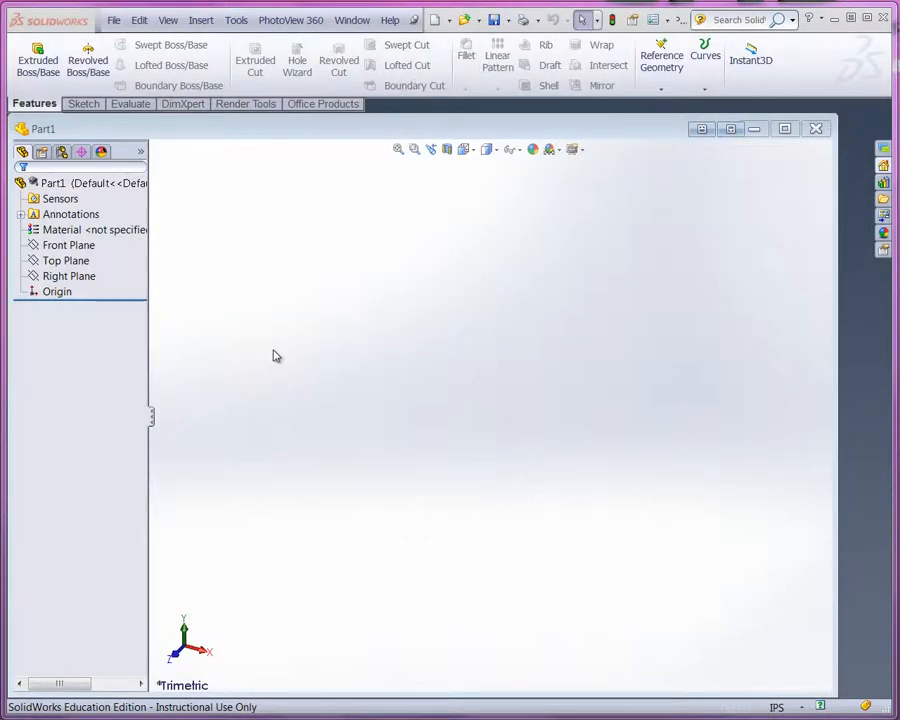
# - Start a new sketch on the Front Plane
pyautogui.click(68, 245)
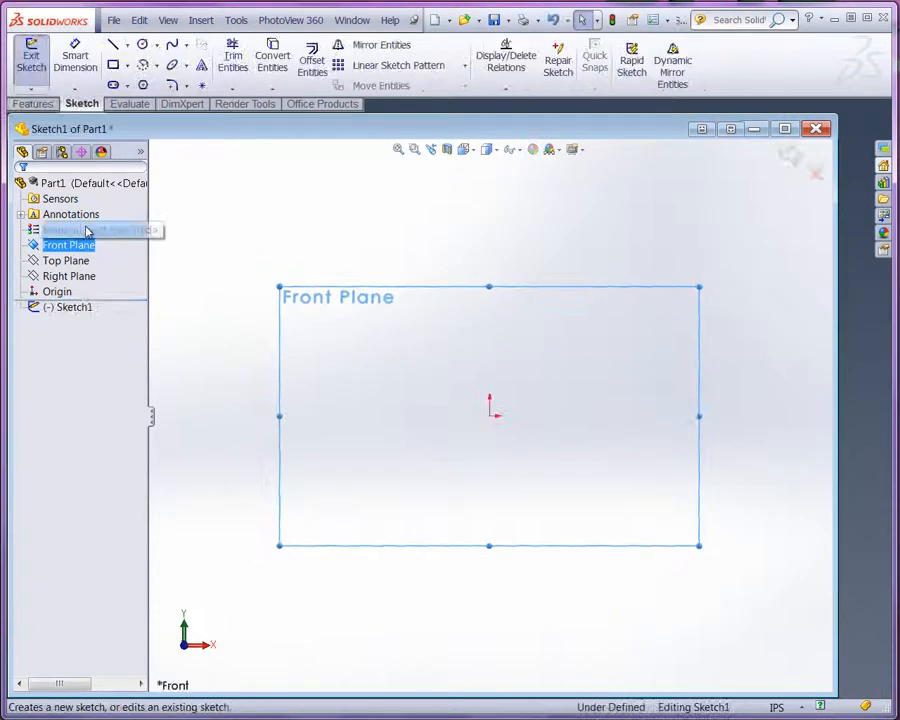
pyautogui.moveTo(493, 418)
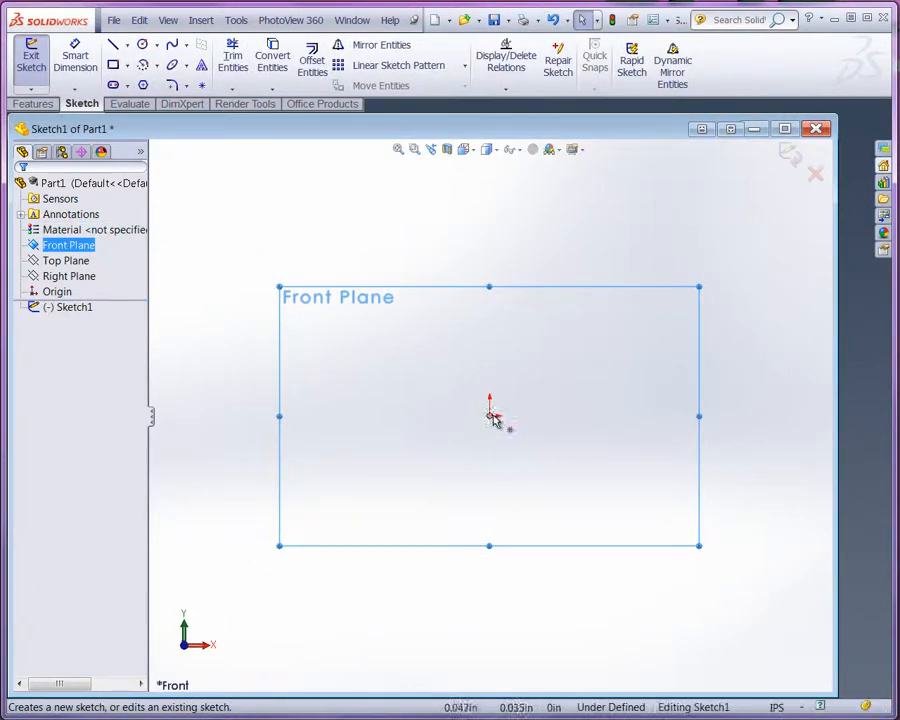
pyautogui.moveTo(528, 405)
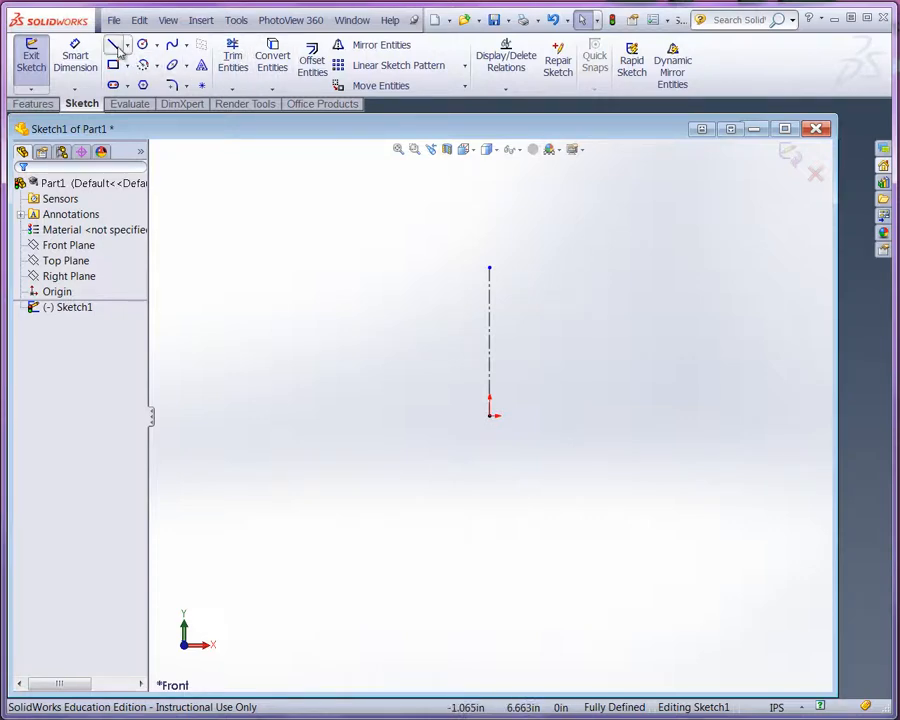
# - Pick the Line tool to draw the stepped shaft-and-base half-profile
pyautogui.click(114, 44)
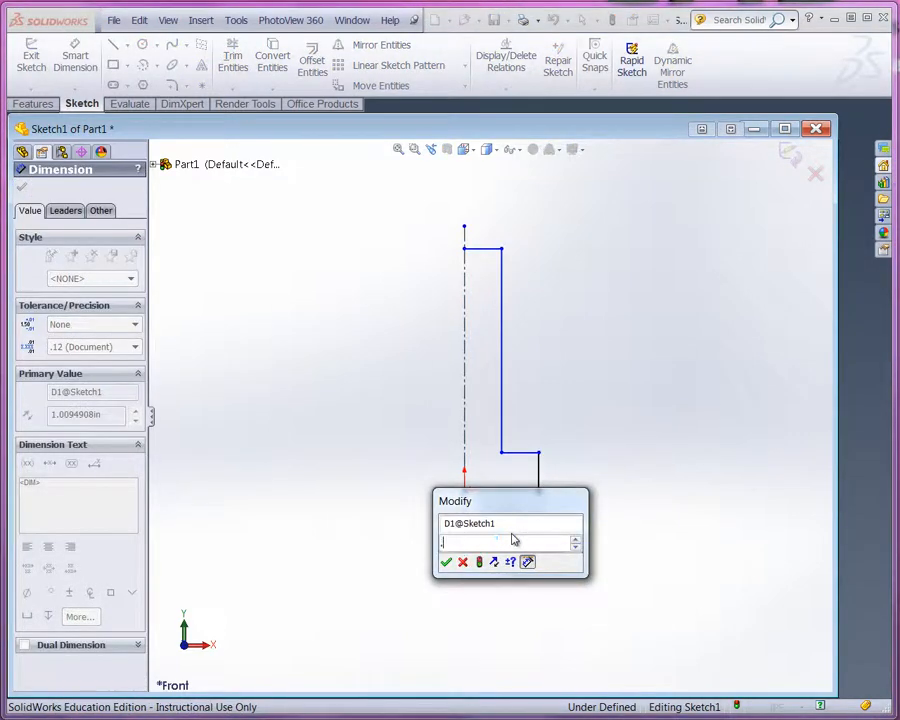
# - Dimension the profile: base radius .4/2, base height .10, overall 1.50, shaft radius .25/2
pyautogui.write('.4/2')
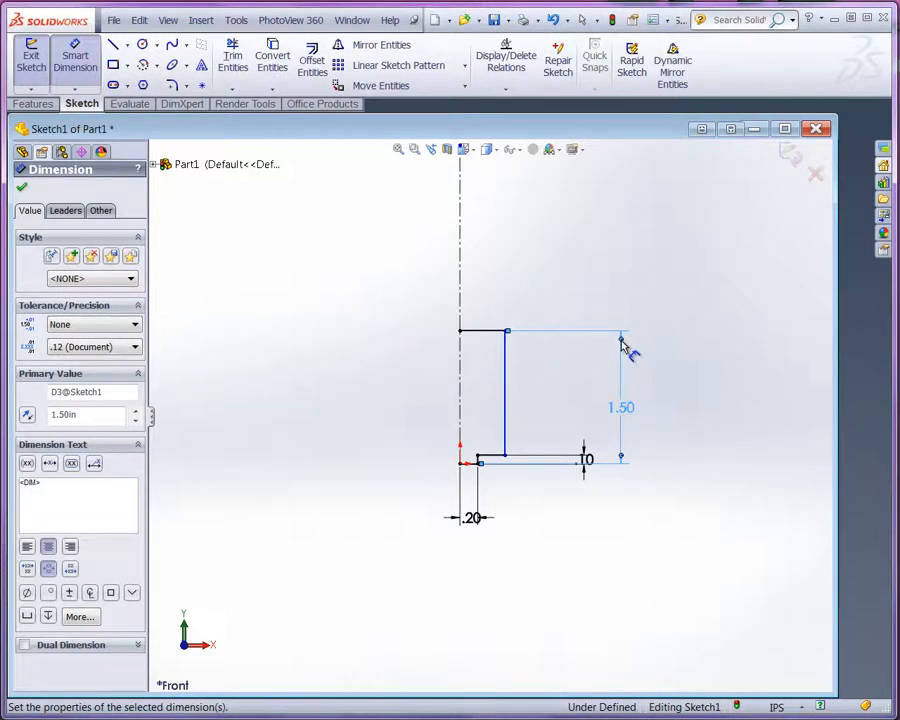
pyautogui.moveTo(470, 375)
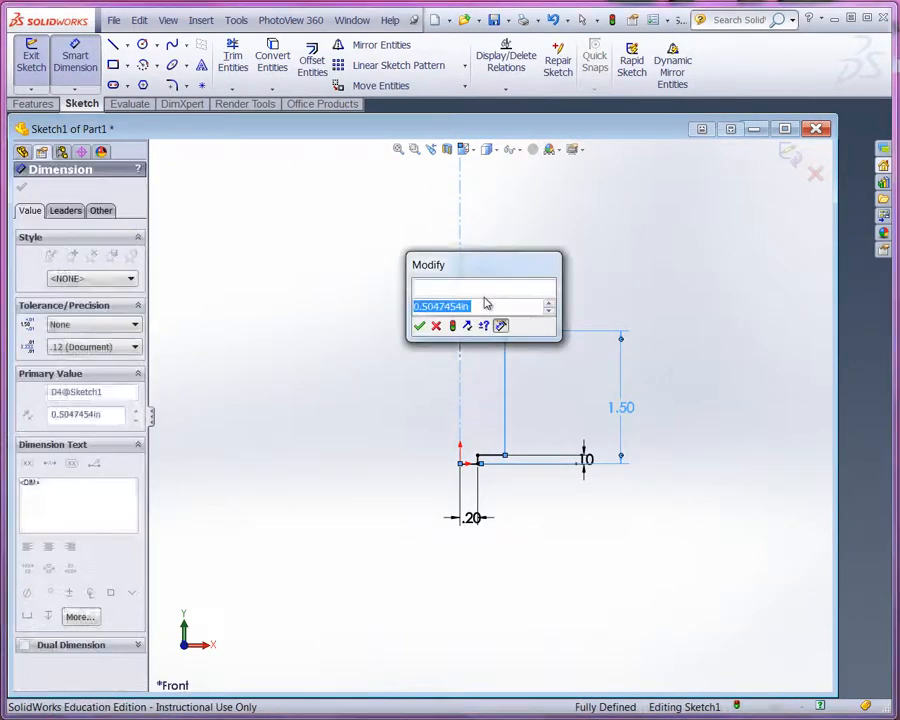
pyautogui.write('.2')
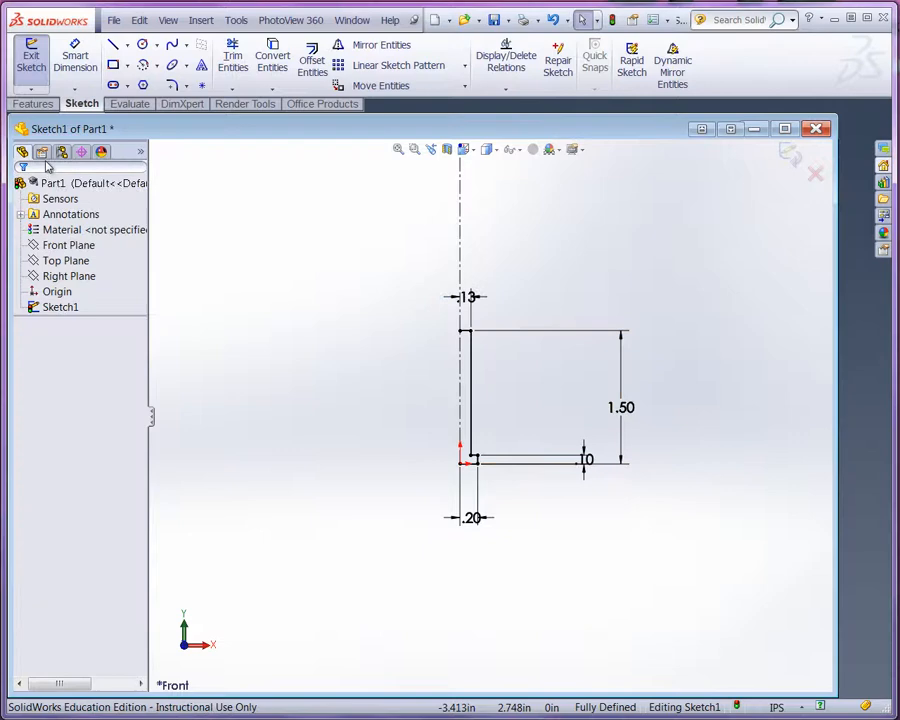
# - Start a Revolved Boss/Base around the centerline, keeping the sketch open
pyautogui.click(34, 103)
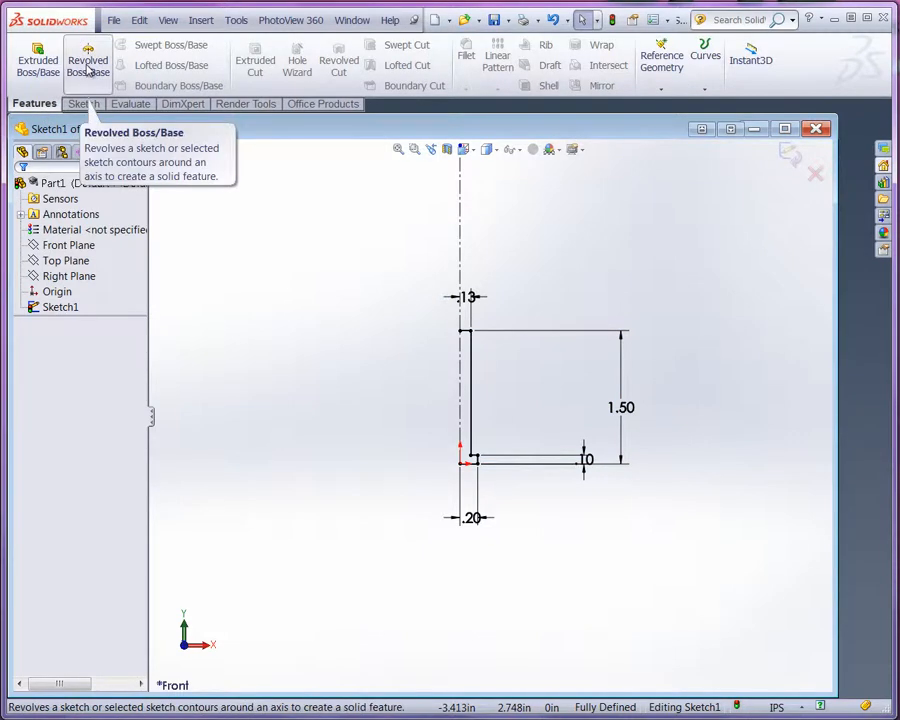
pyautogui.click(88, 60)
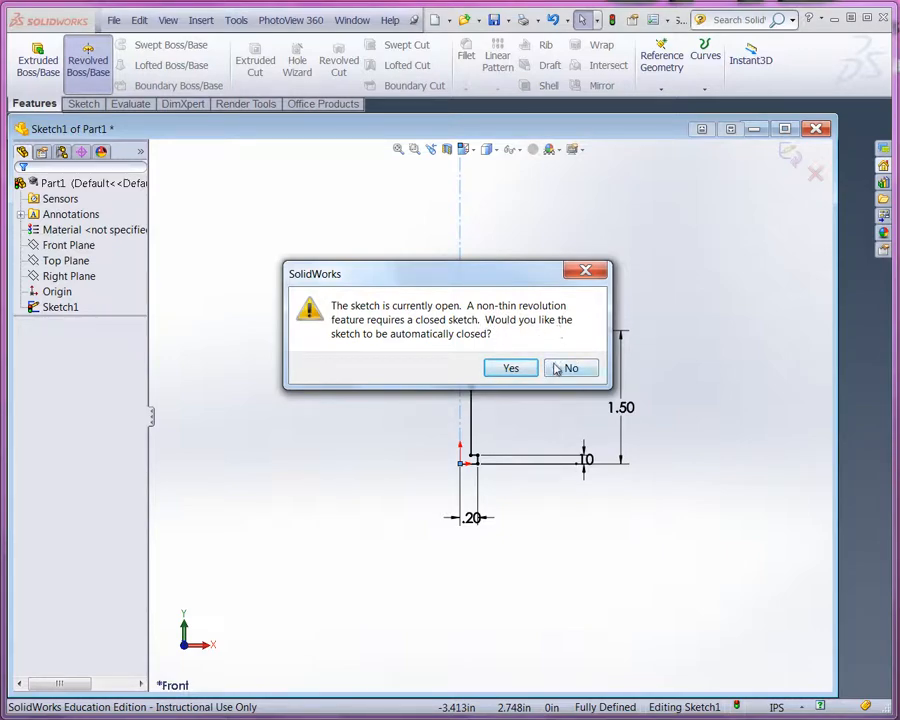
pyautogui.click(510, 368)
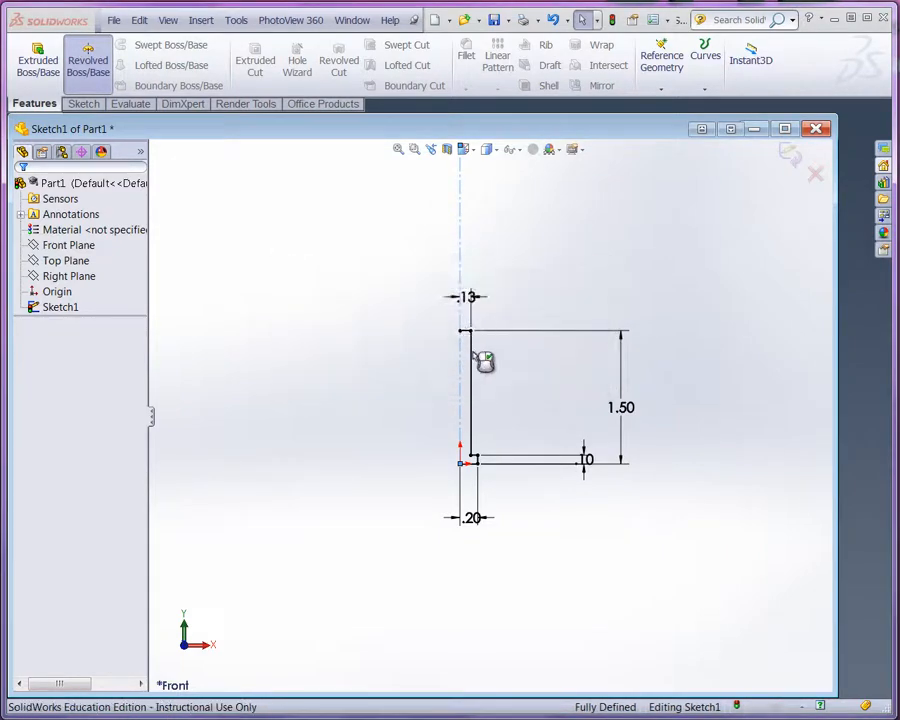
pyautogui.click(87, 60)
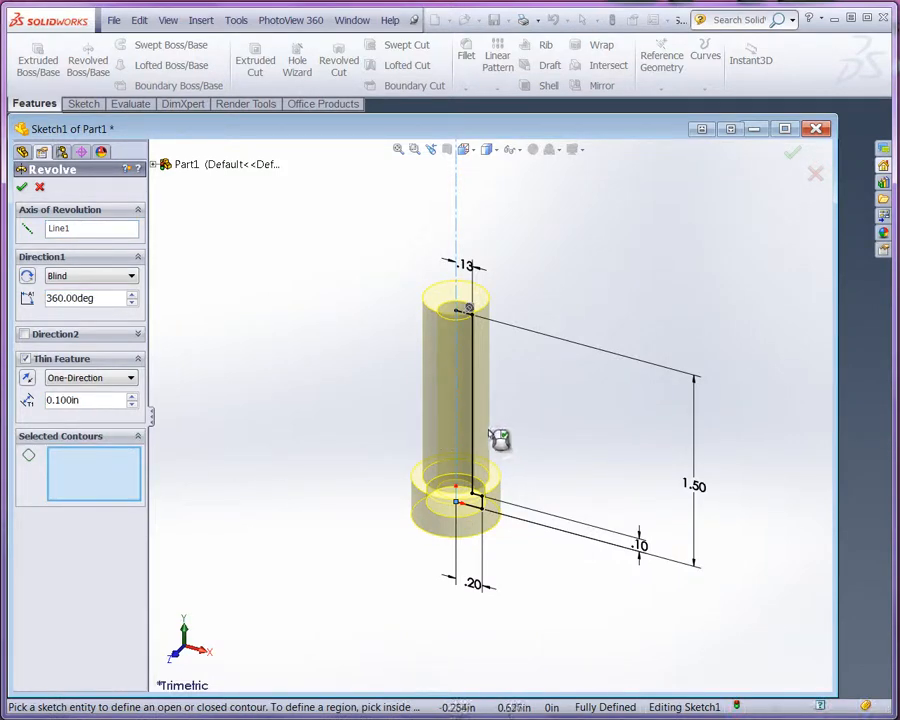
# - Select the shaft sketch region as the revolve contour and confirm the Revolve panel
pyautogui.click(464, 400)
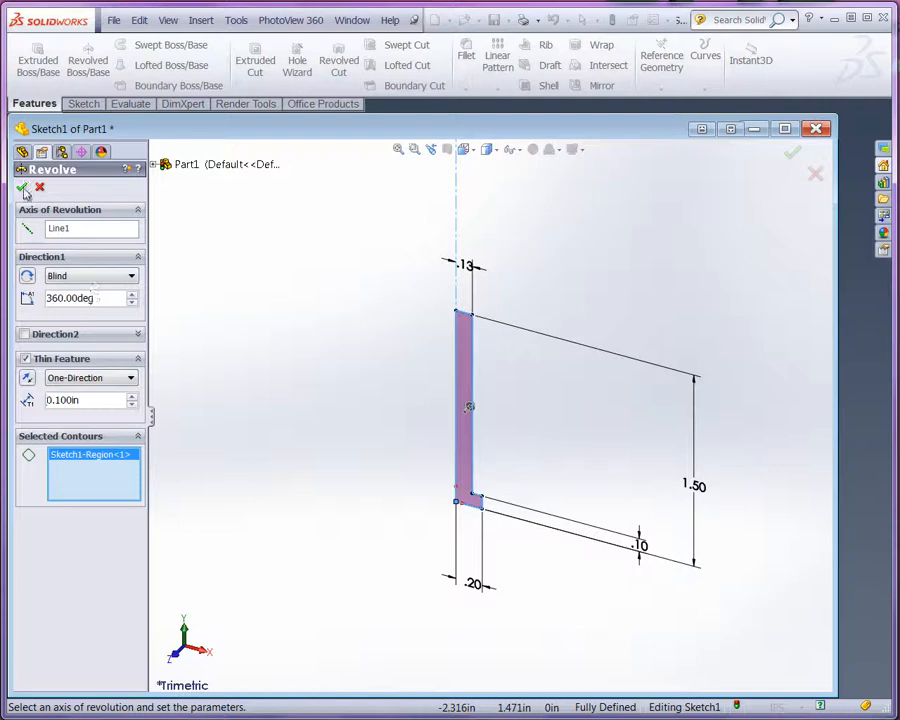
pyautogui.click(23, 190)
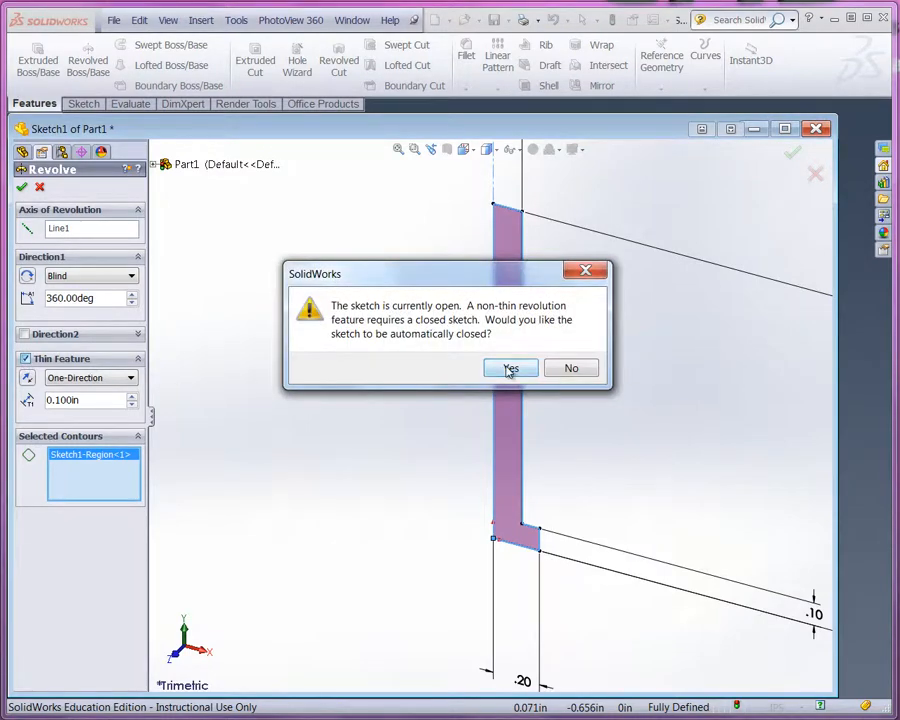
# - Auto-close the sketch and finish Revolve1 as a solid stepped pin
pyautogui.click(510, 368)
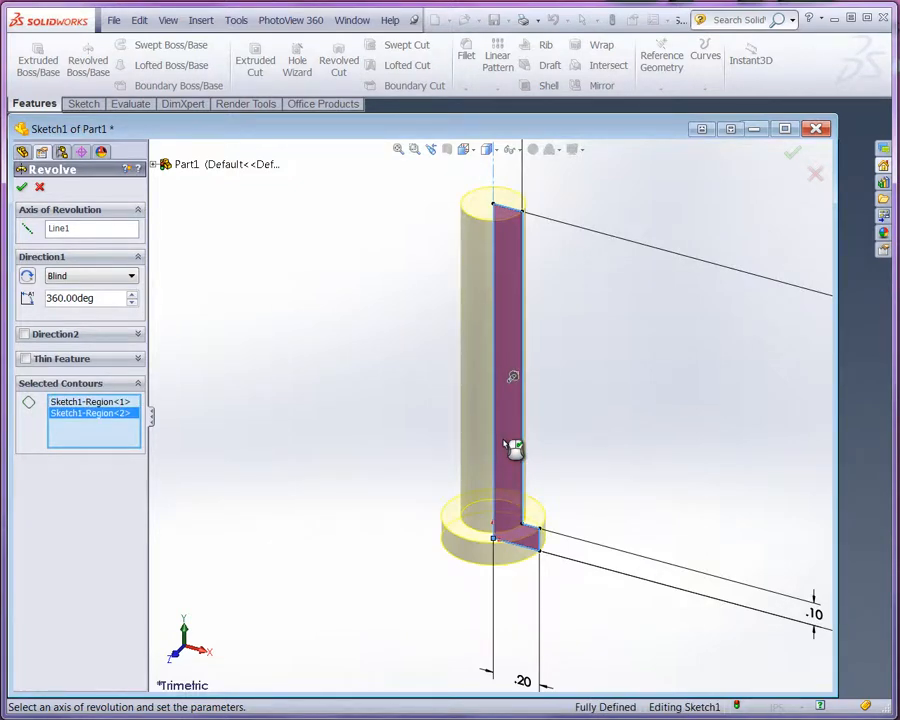
pyautogui.click(22, 187)
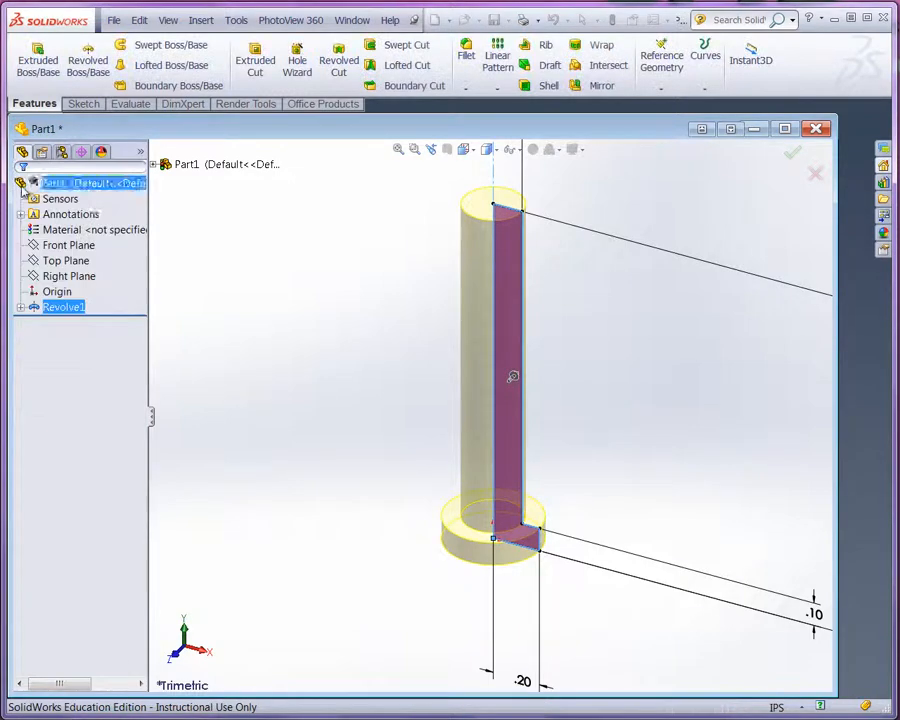